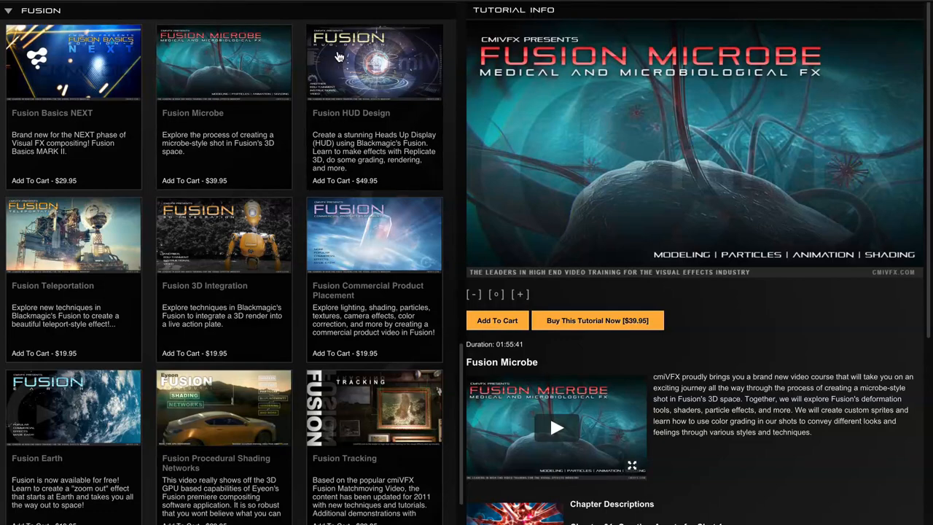
Preview the Fusion HUD Design, Teleportation and 3D Integration tutorials in the catalogue
{"action": "left_click", "coordinate": [358, 62]}
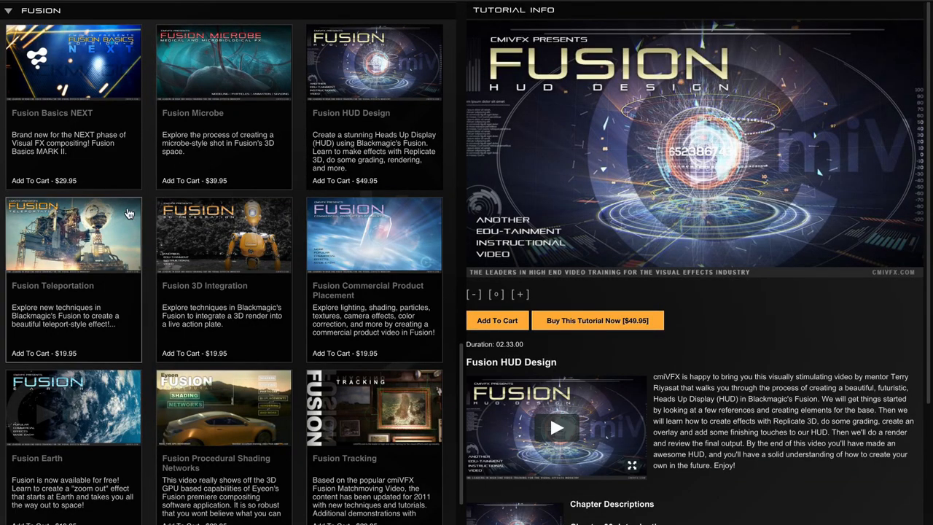
{"action": "left_click", "coordinate": [73, 234]}
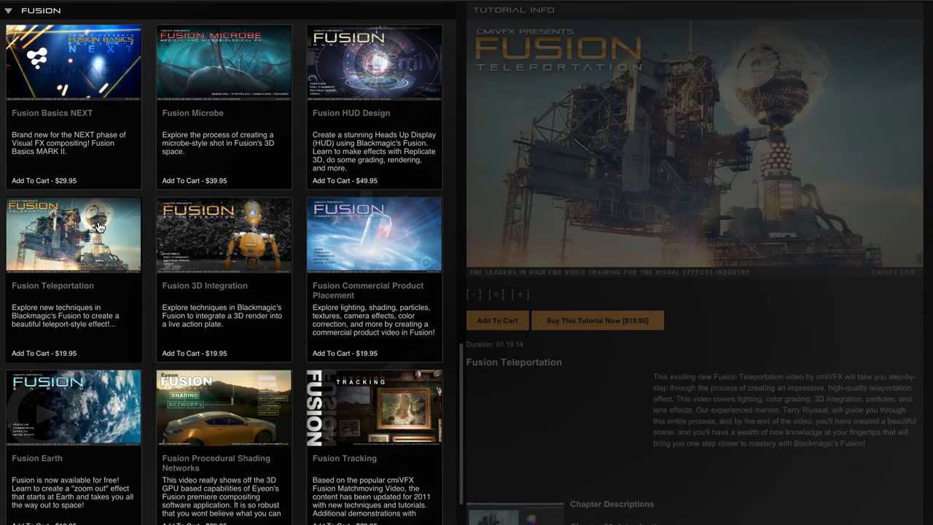
{"action": "left_click", "coordinate": [99, 230]}
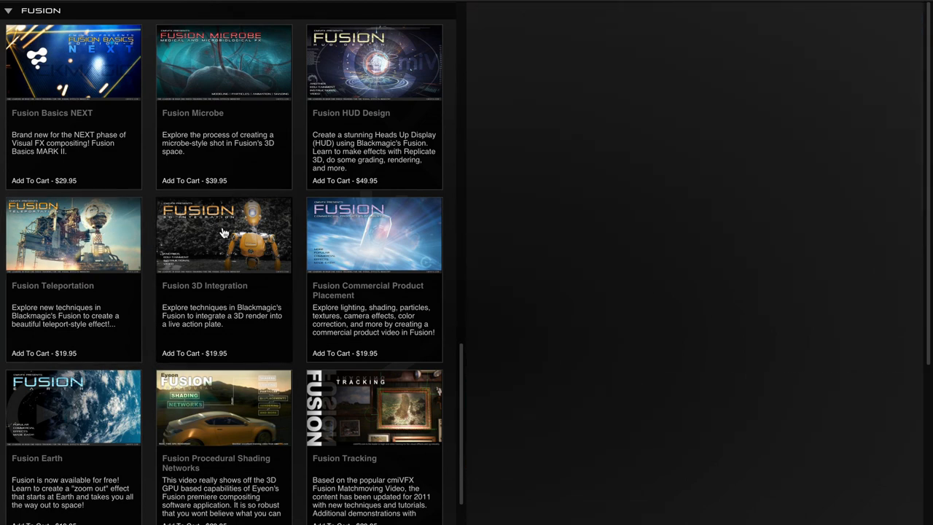
{"action": "left_click", "coordinate": [221, 235]}
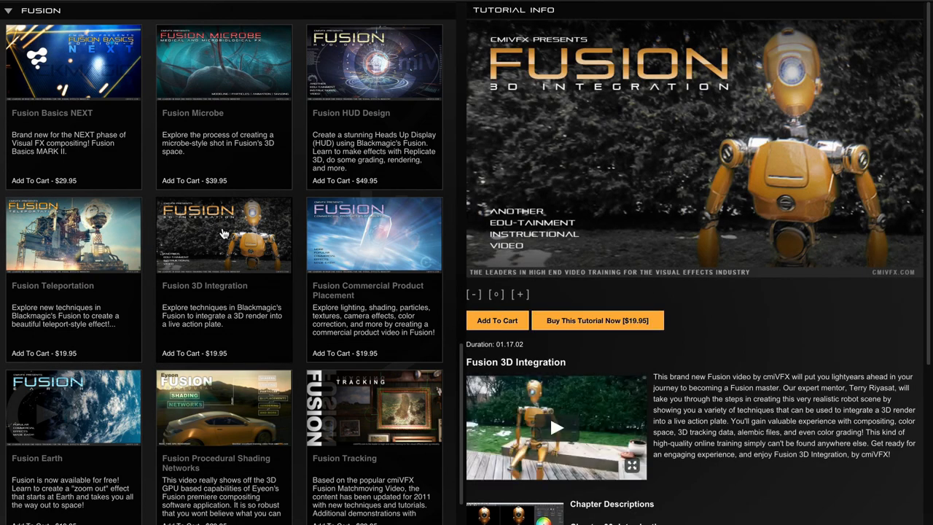
Preview the Commercial Product Placement tutorial and the next row of Fusion tutorials
{"action": "left_click", "coordinate": [353, 233]}
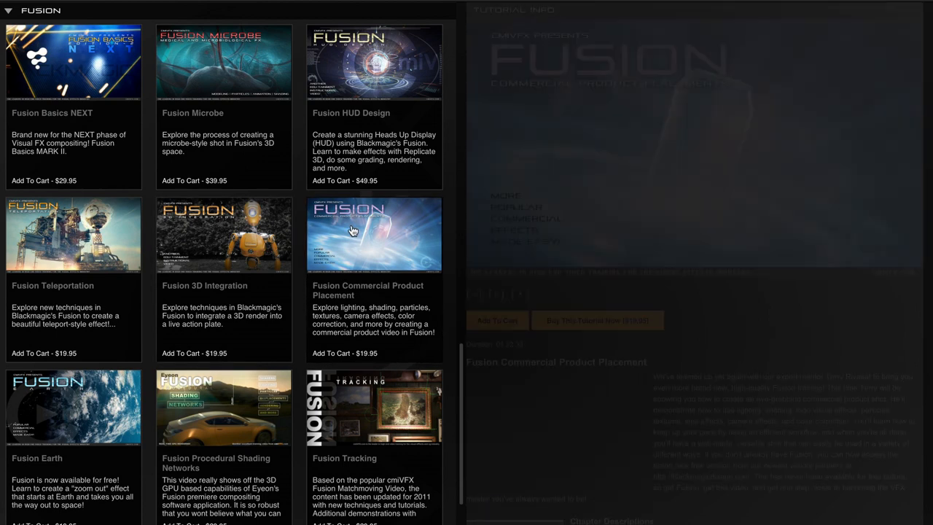
{"action": "left_click", "coordinate": [353, 232]}
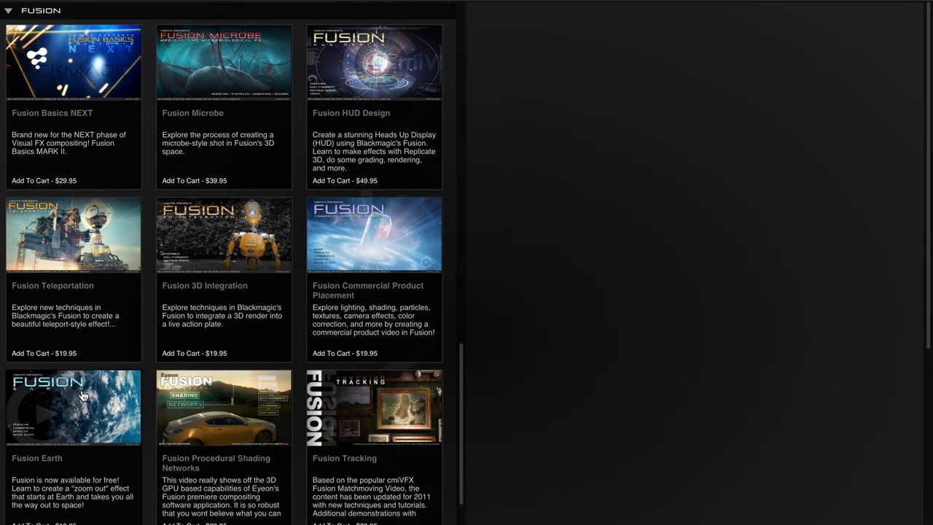
{"action": "left_click", "coordinate": [80, 397]}
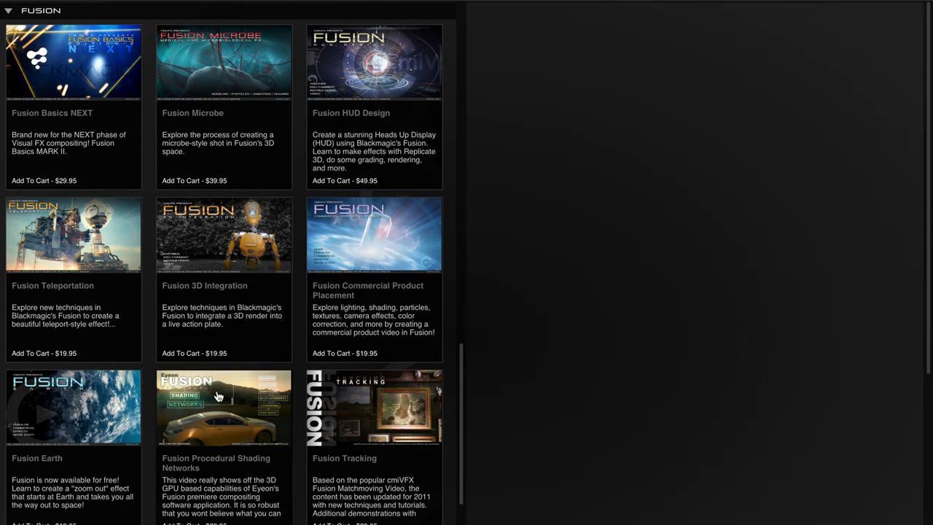
{"action": "left_click", "coordinate": [217, 395]}
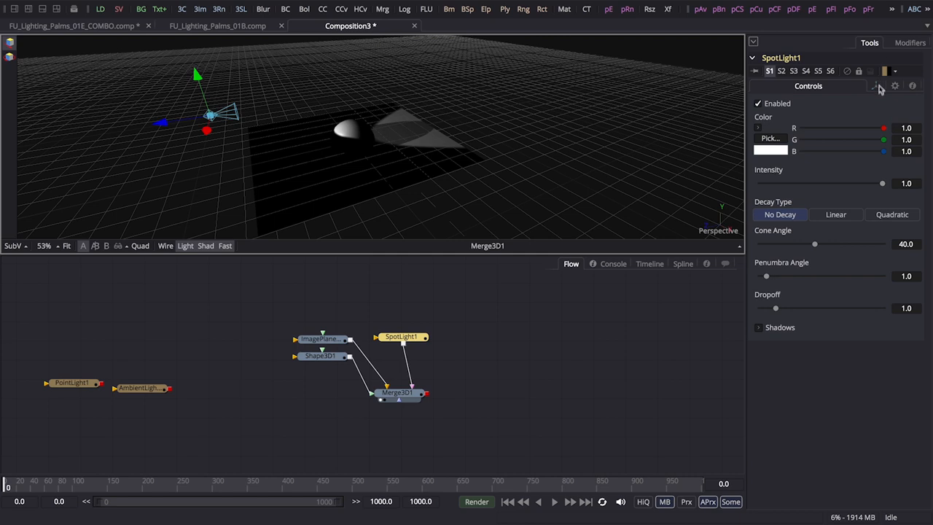
Raise SpotLight1's Y offset, tilt its X rotation negative toward the sphere, and adjust the cone angle
{"action": "left_click", "coordinate": [877, 88]}
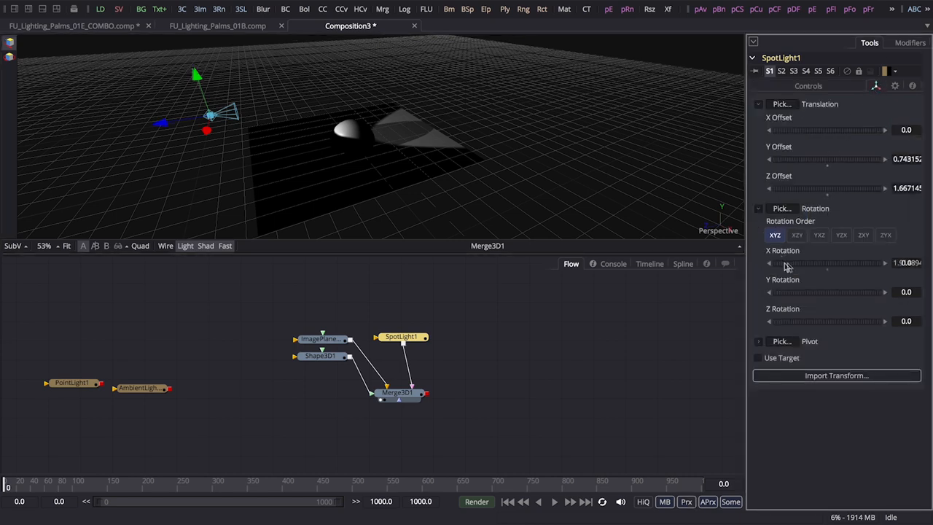
{"action": "left_click_drag", "start_coordinate": [828, 262], "coordinate": [784, 262]}
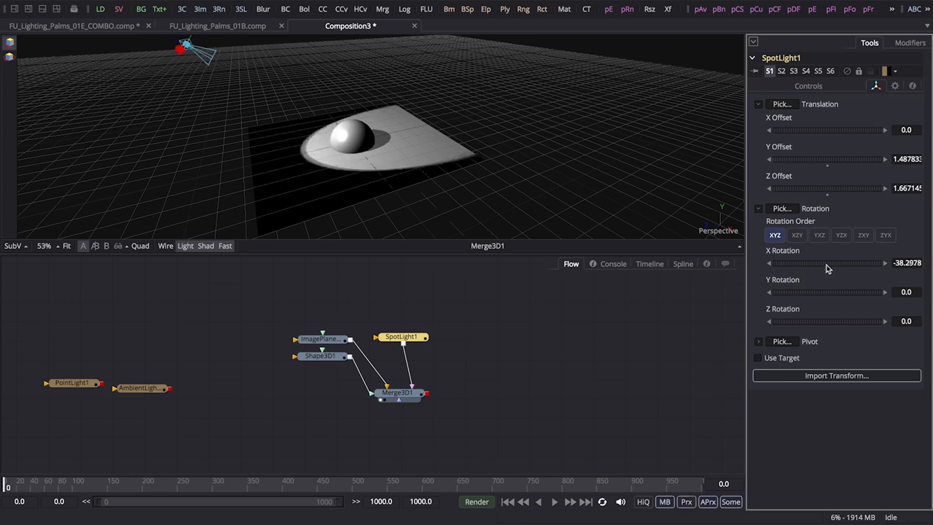
{"action": "left_click_drag", "start_coordinate": [828, 262], "coordinate": [824, 263]}
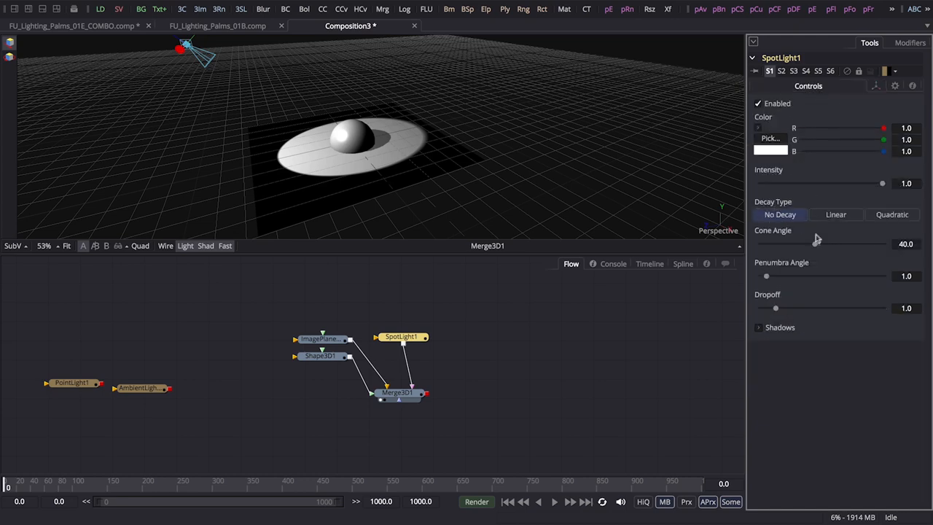
{"action": "left_click_drag", "start_coordinate": [802, 245], "coordinate": [820, 245]}
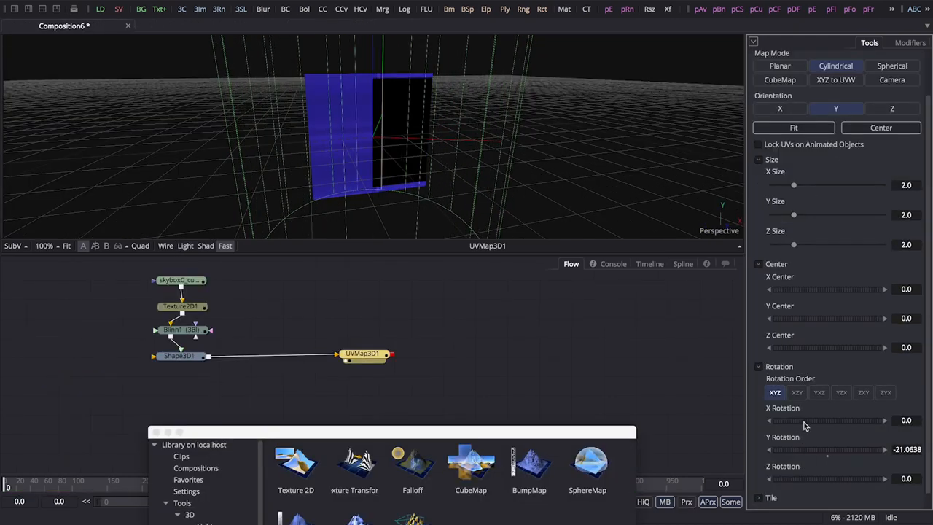
Rotate the UVMap3D projection, switch Map Mode to Spherical and set Orientation to Z
{"action": "left_click_drag", "start_coordinate": [802, 420], "coordinate": [828, 420]}
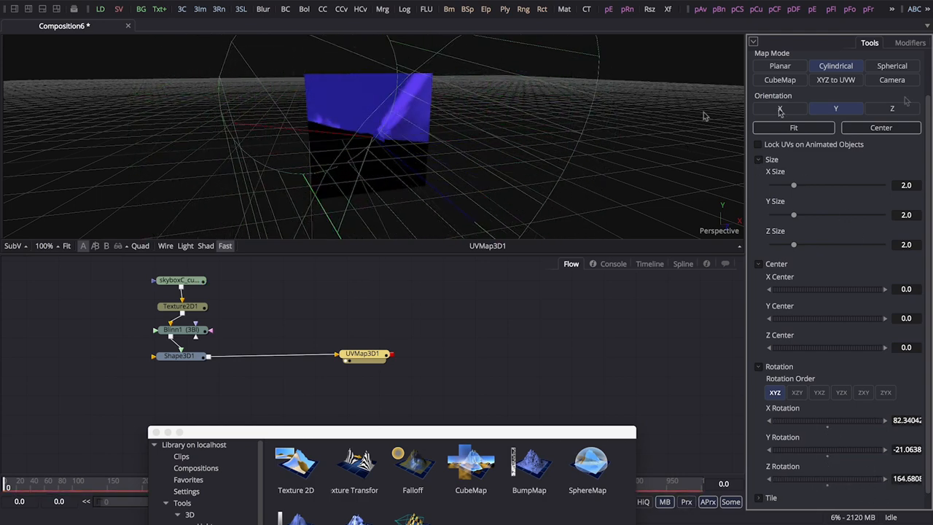
{"action": "left_click", "coordinate": [901, 66]}
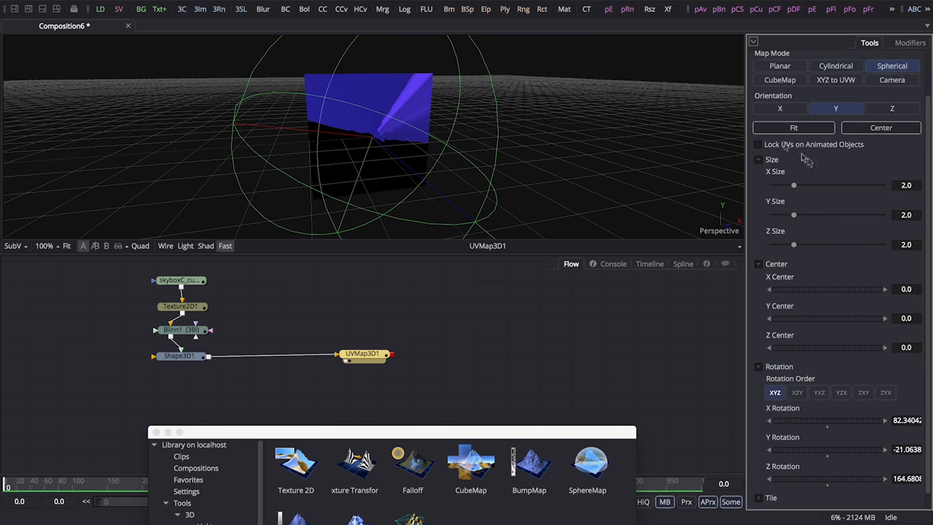
{"action": "mouse_move", "coordinate": [843, 219]}
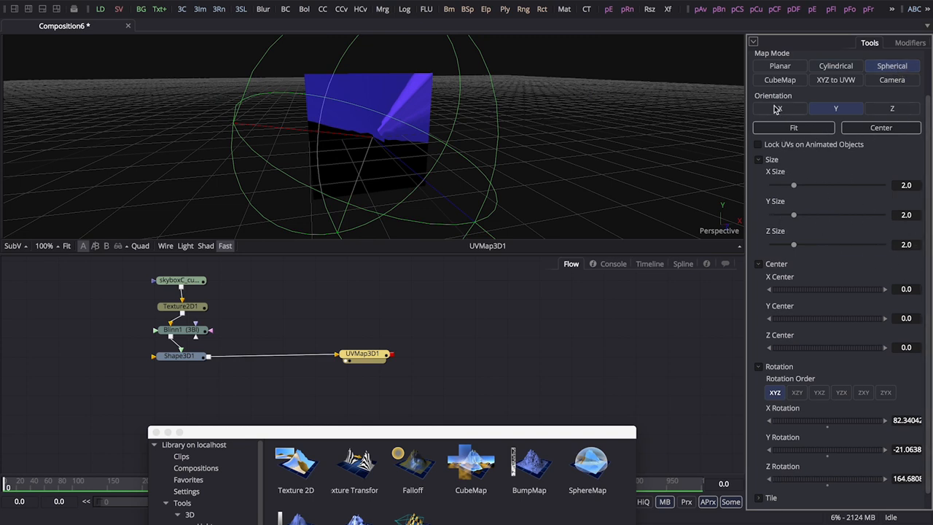
{"action": "left_click", "coordinate": [893, 108]}
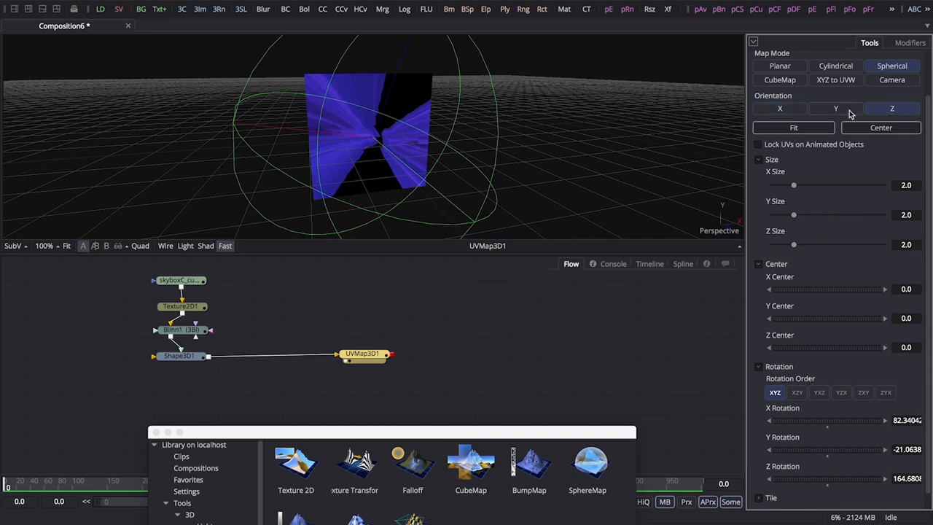
{"action": "left_click", "coordinate": [778, 108]}
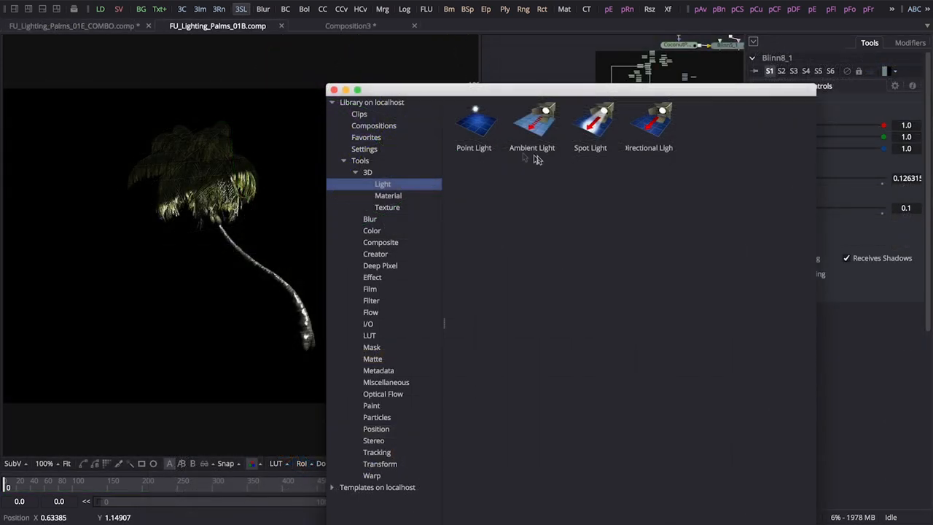
{"action": "mouse_move", "coordinate": [469, 139]}
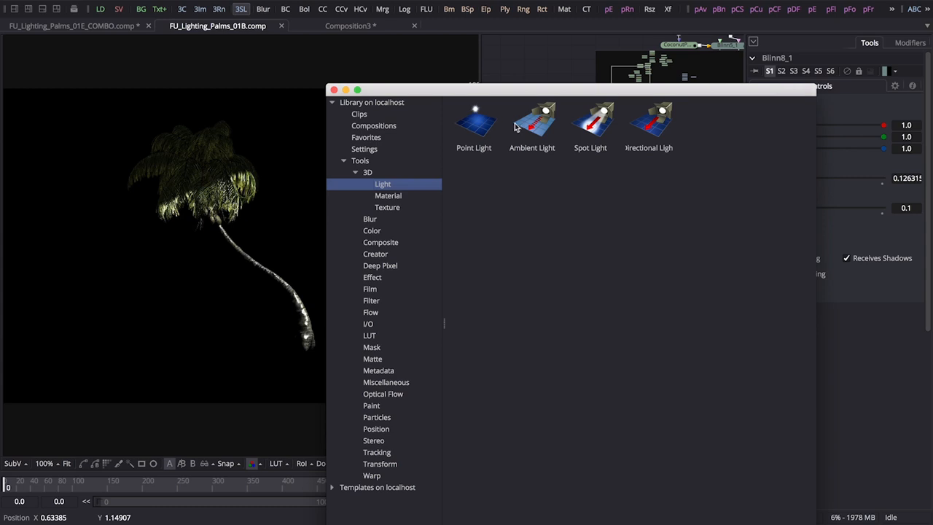
{"action": "mouse_move", "coordinate": [529, 128]}
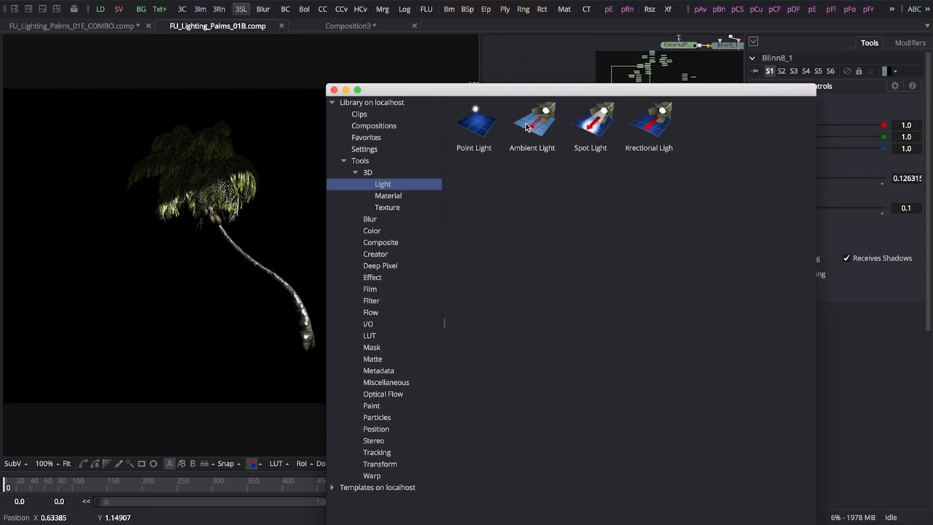
{"action": "mouse_move", "coordinate": [594, 131]}
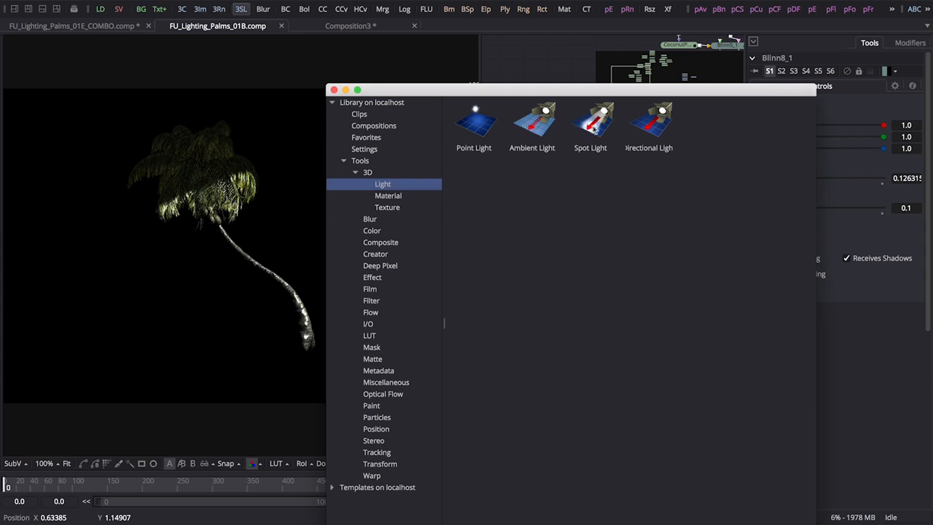
{"action": "mouse_move", "coordinate": [593, 130]}
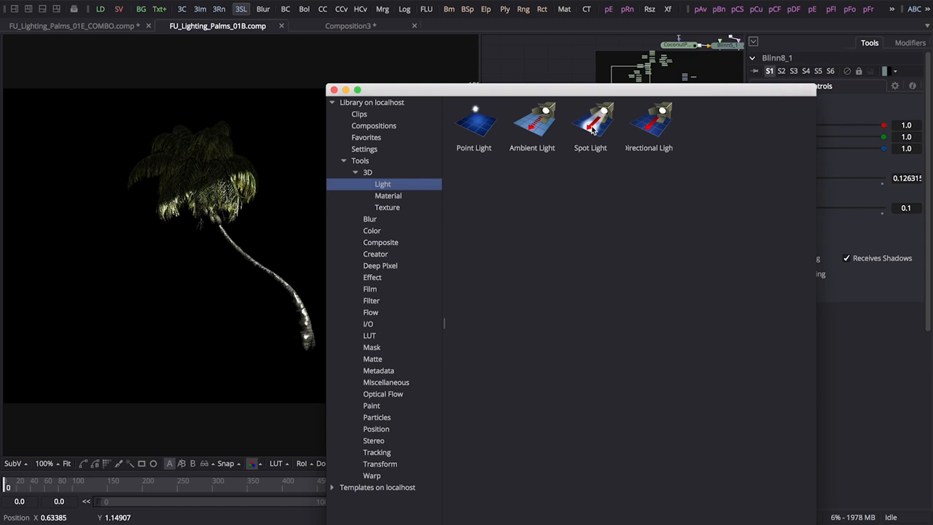
{"action": "mouse_move", "coordinate": [589, 143]}
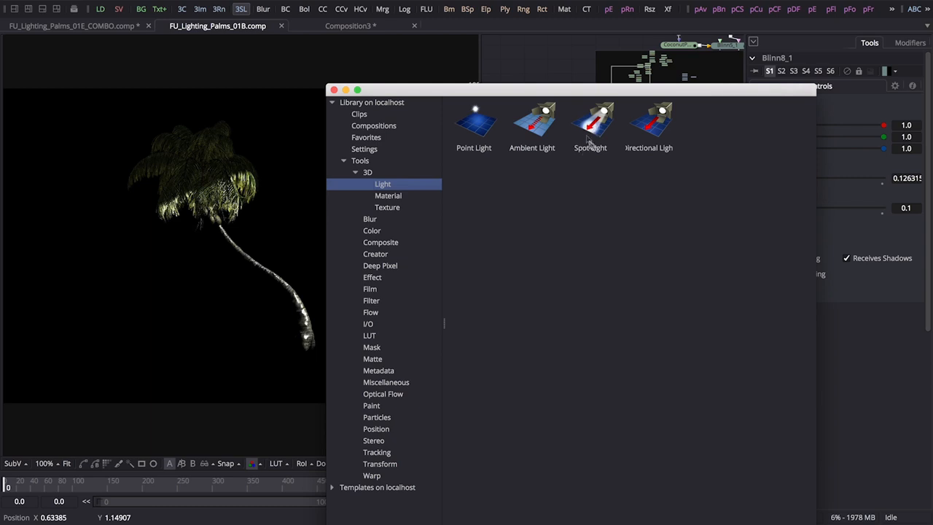
{"action": "mouse_move", "coordinate": [642, 143]}
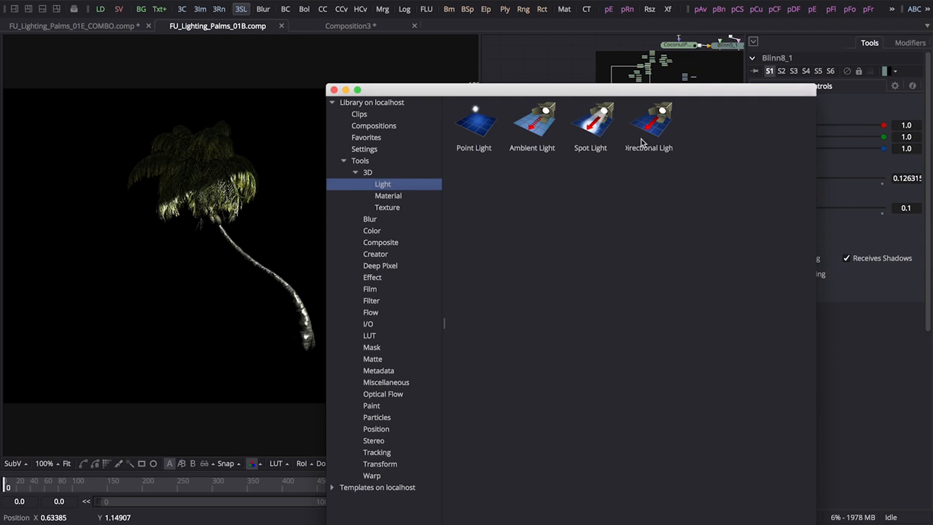
{"action": "mouse_move", "coordinate": [667, 131]}
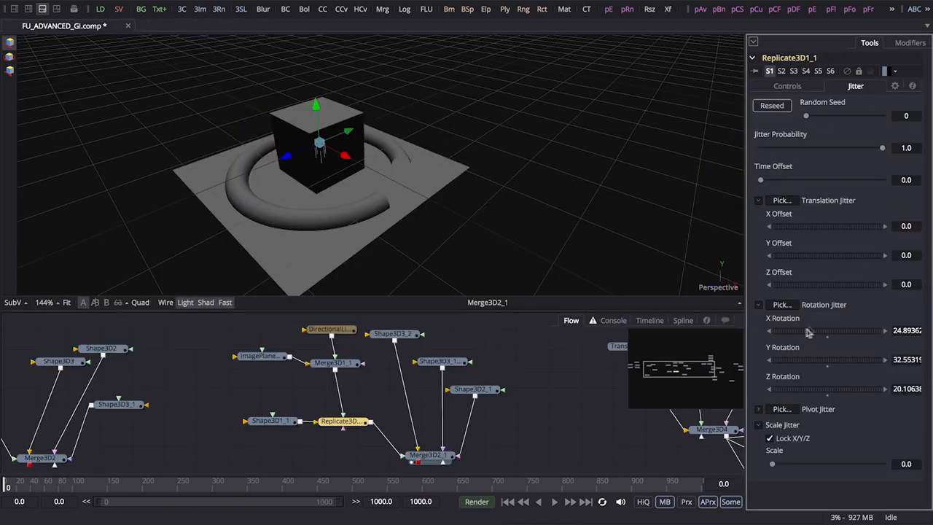
Raise DirectionalLight1's intensity on the cube scene, then switch to FU_Basic_Tools_V2.comp's CubeMap tool
{"action": "left_click", "coordinate": [326, 340]}
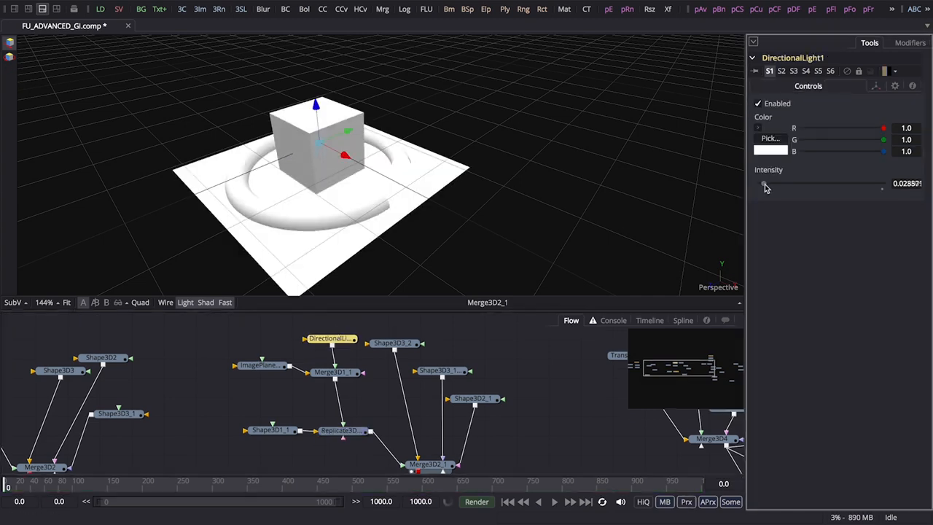
{"action": "left_click", "coordinate": [334, 371]}
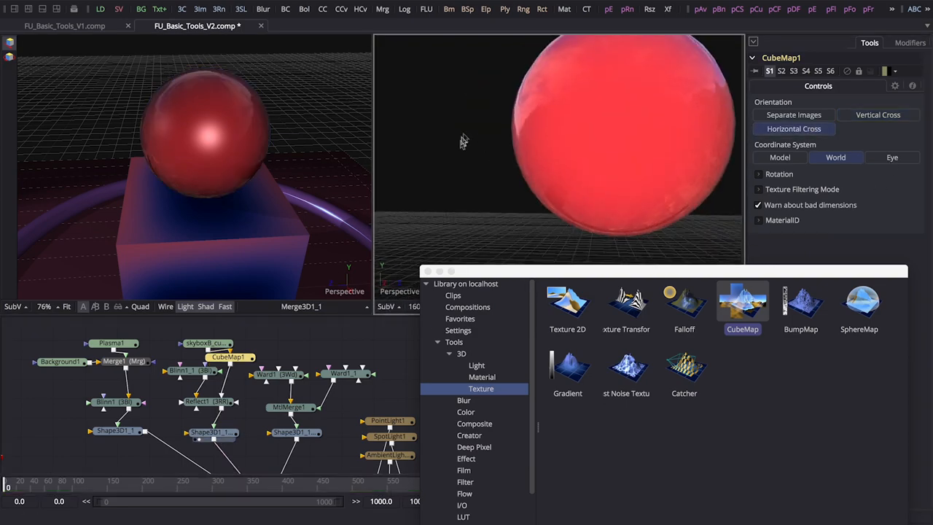
{"action": "left_click", "coordinate": [484, 26]}
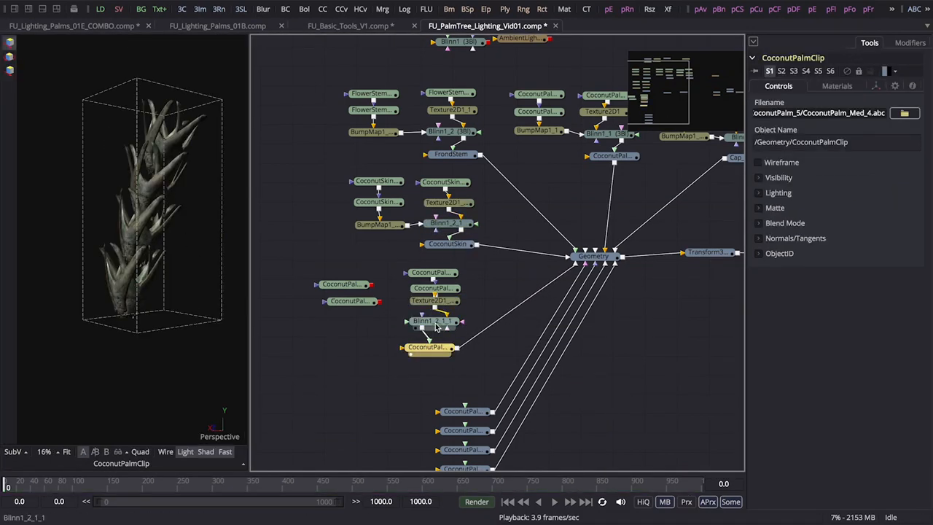
View the frond's Blinn material, BumpMap and Loader12 height texture in the Inspector
{"action": "left_click", "coordinate": [432, 320]}
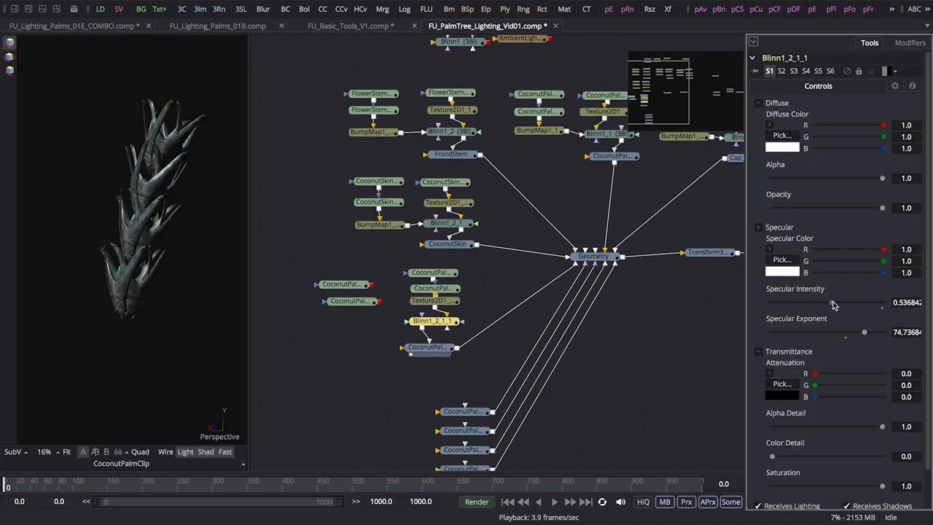
{"action": "left_click", "coordinate": [359, 315]}
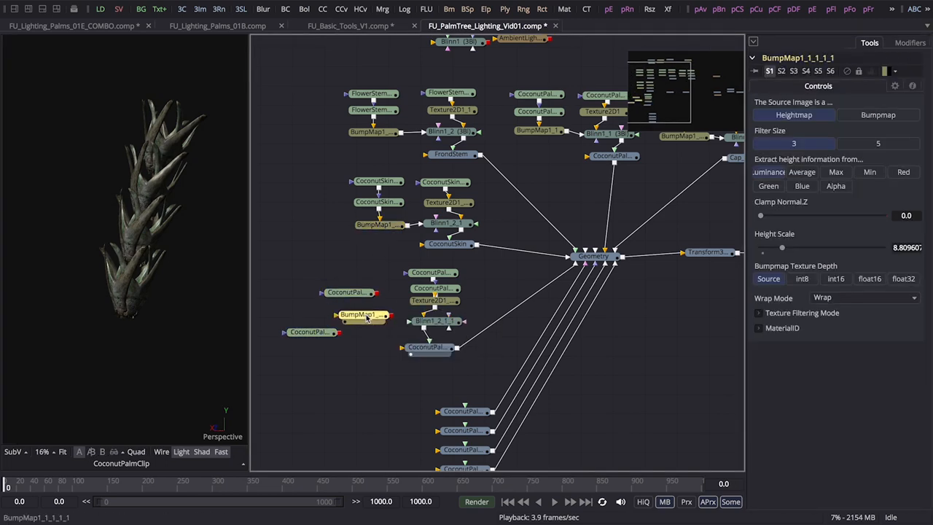
{"action": "left_click", "coordinate": [323, 338]}
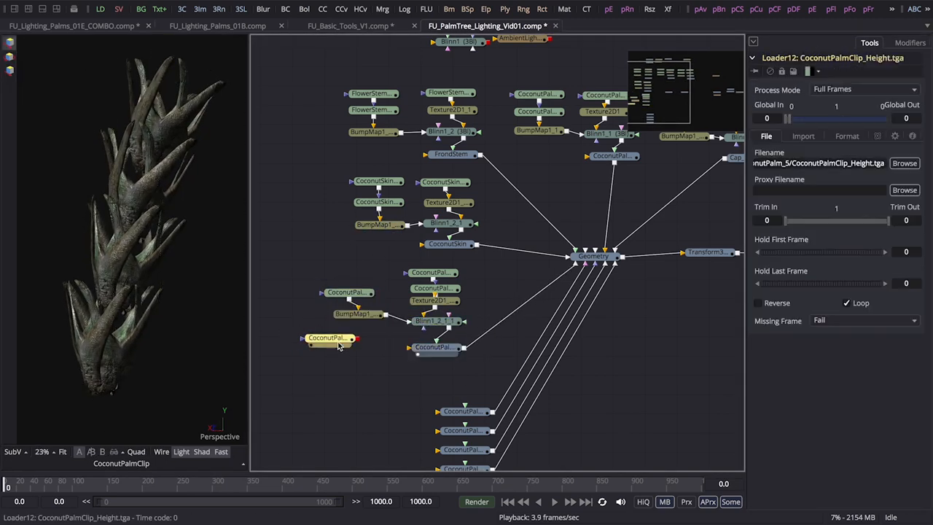